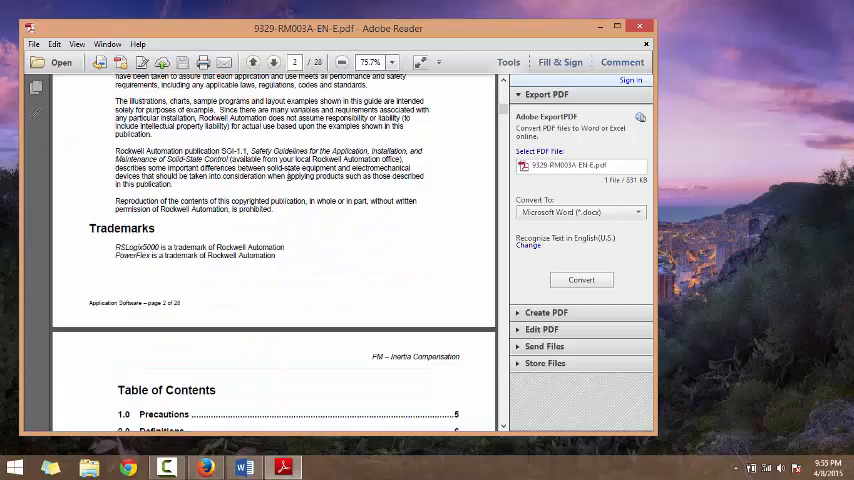
Scroll the PDF, then the Word VFD document, then the Firefox page, bringing each window forward first.
scroll(up, 3)
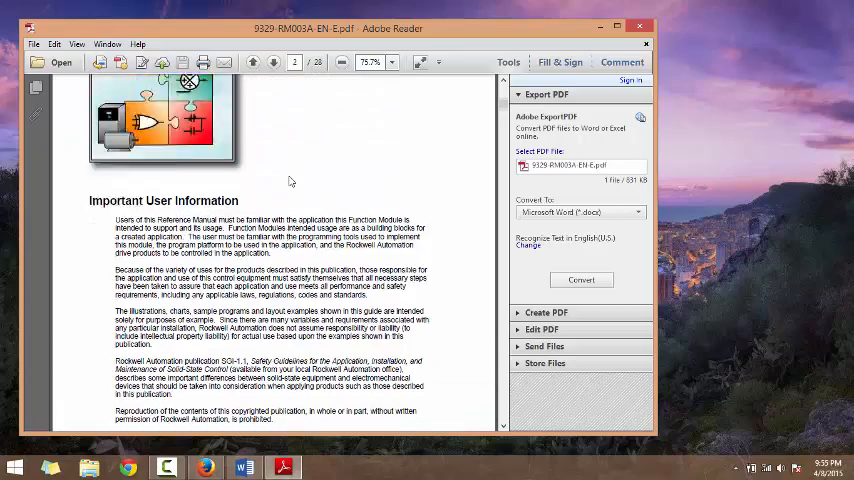
scroll(down, 3)
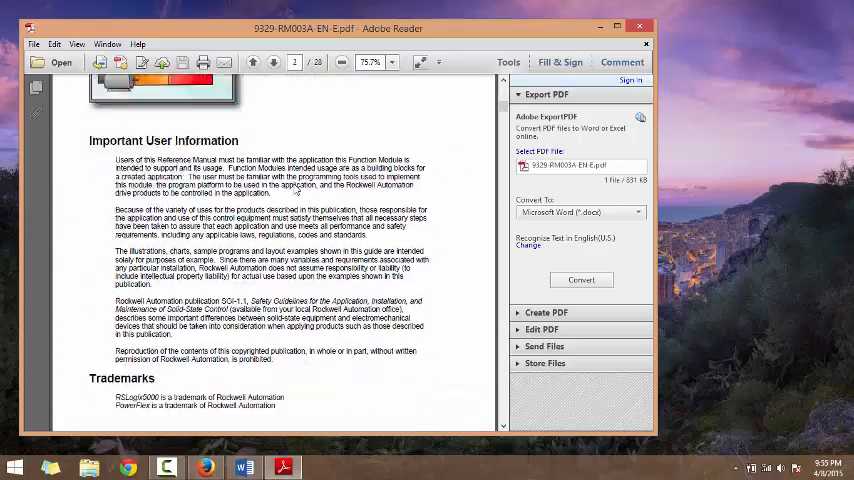
click(252, 62)
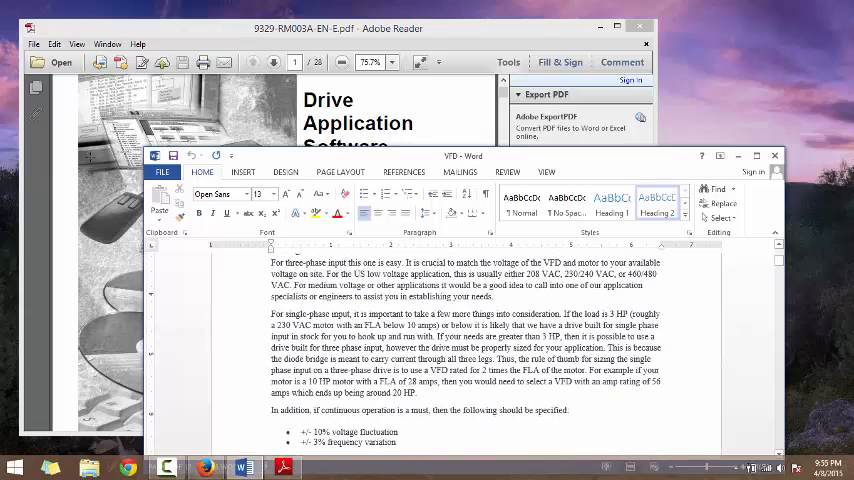
scroll(down, 3)
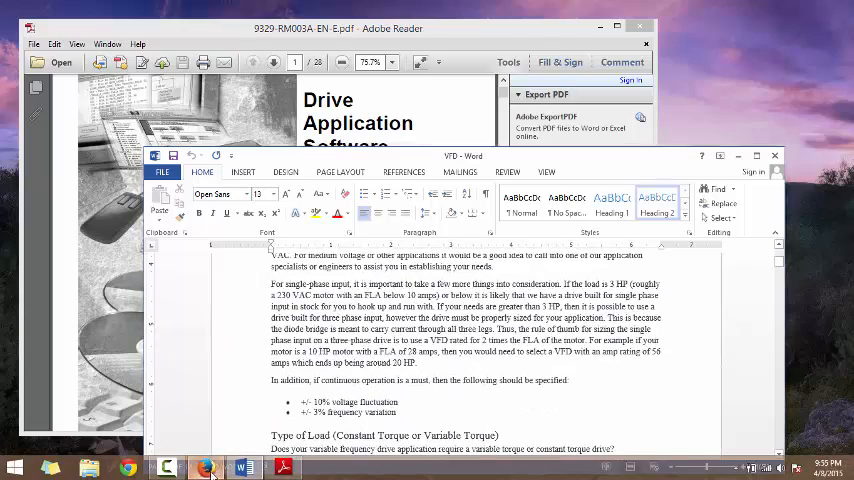
click(204, 468)
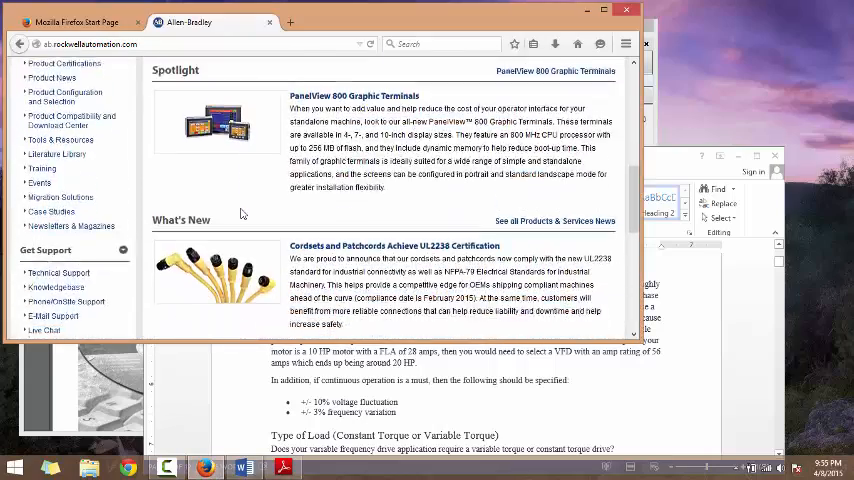
scroll(down, 3)
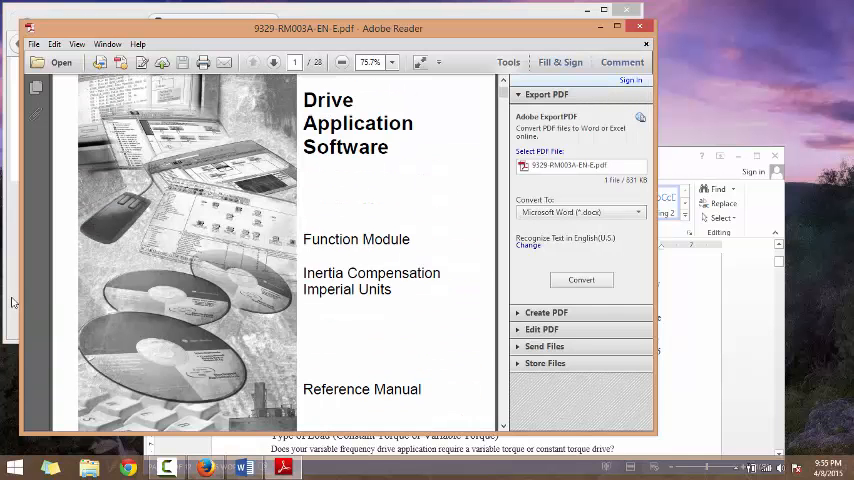
Bring the Word VFD document forward and scroll around its three-phase input paragraphs.
click(204, 468)
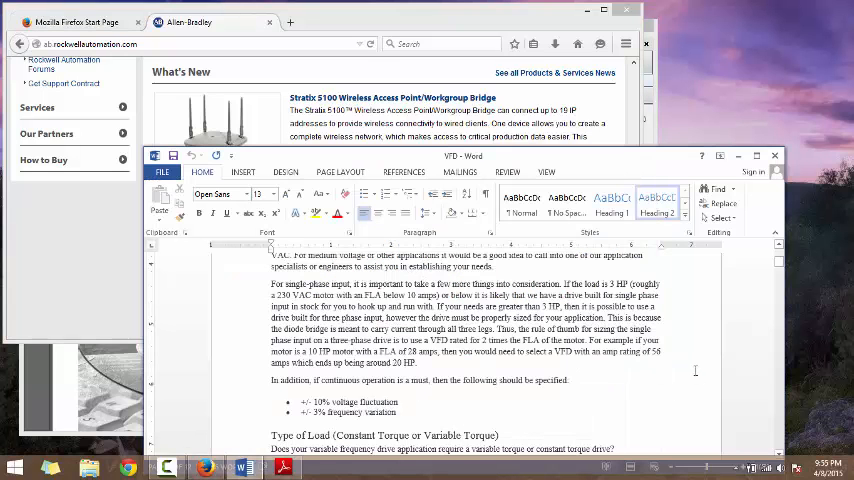
scroll(down, 3)
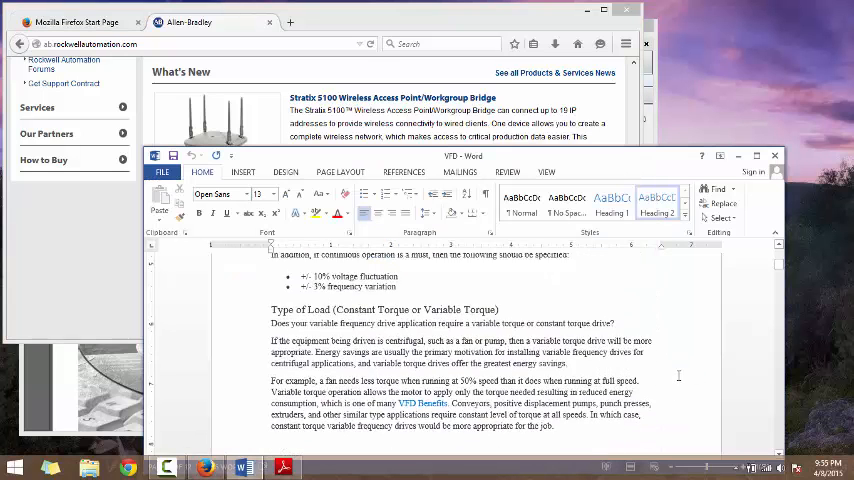
scroll(up, 3)
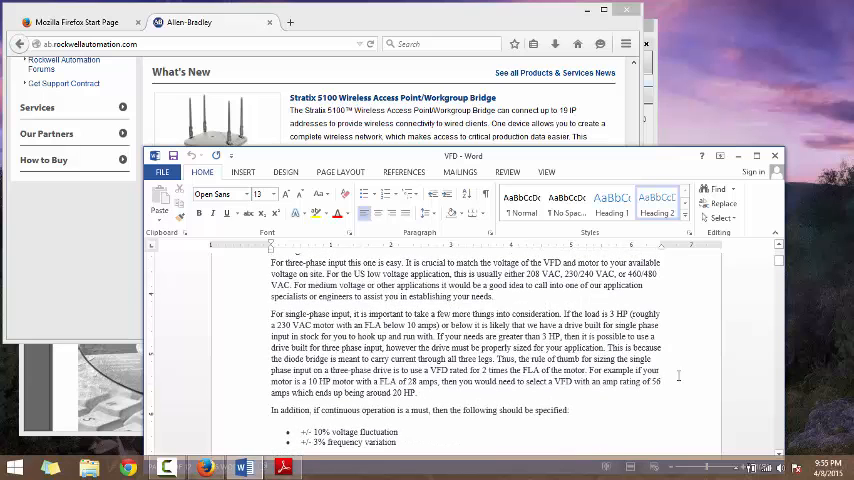
mouse_move(748, 78)
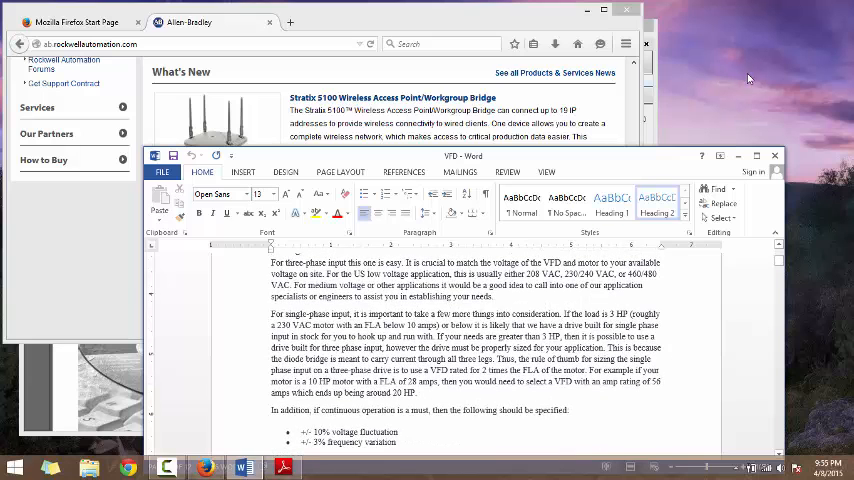
Launch AlwaysMouseWheel from the desktop's right-click View menu.
right_click(790, 80)
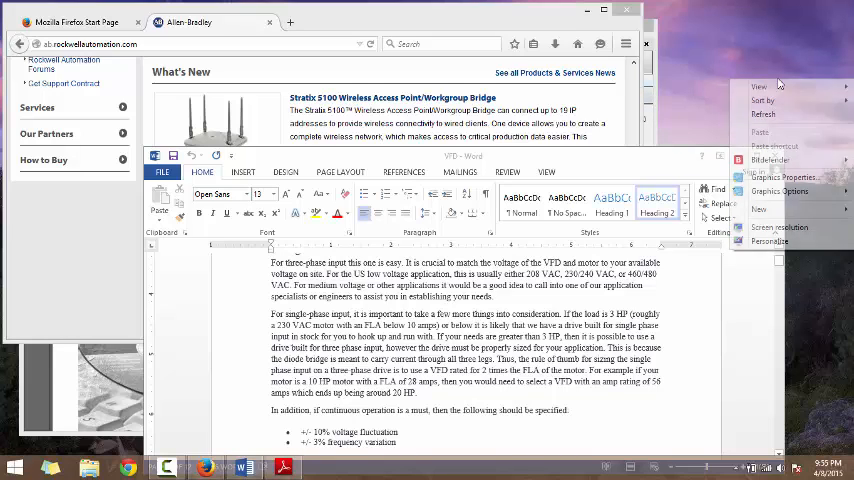
click(758, 86)
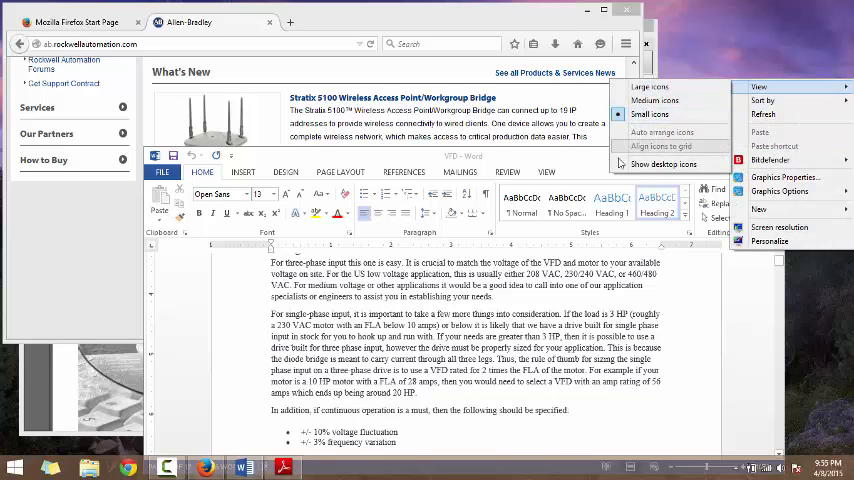
click(664, 164)
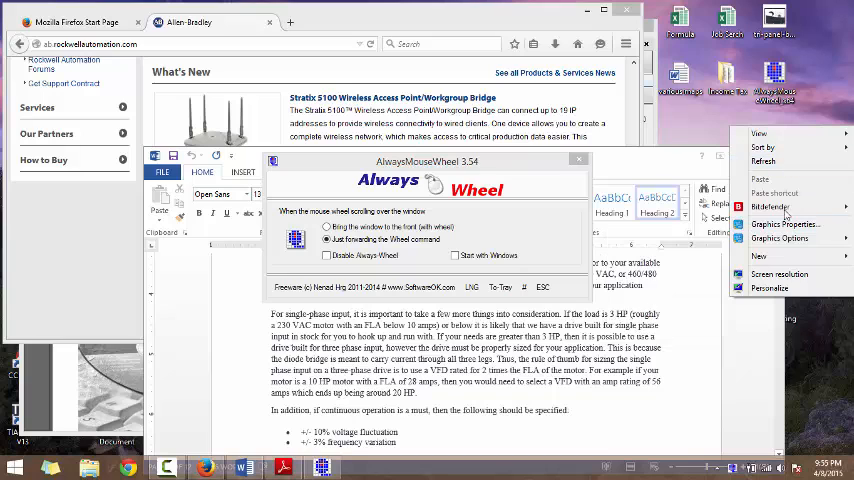
Review the wheel-forwarding options, then close the settings window so AlwaysMouseWheel stays in the tray.
click(760, 132)
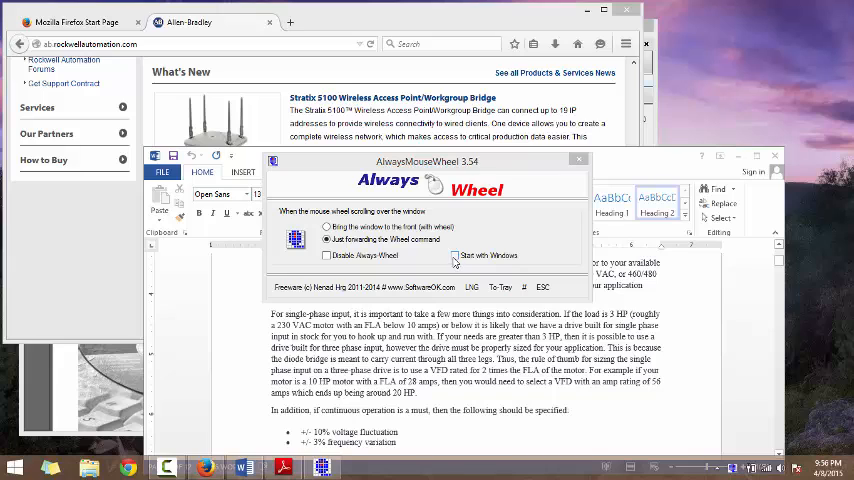
mouse_move(560, 178)
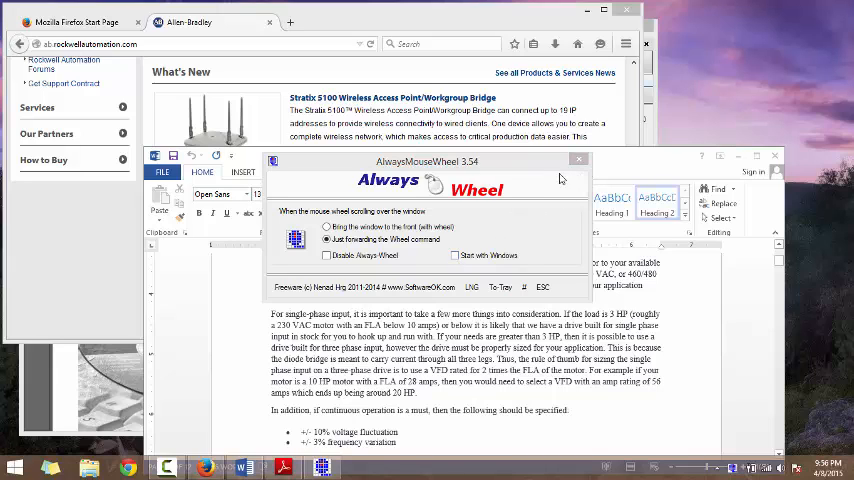
click(578, 160)
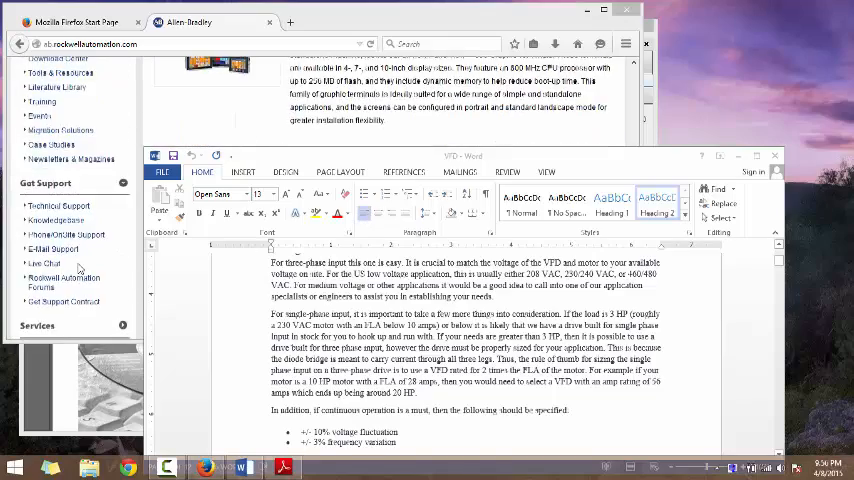
Scroll the inactive Firefox, Reader and Word windows without activating them, leaving Firefox's What's New visible.
scroll(up, 3)
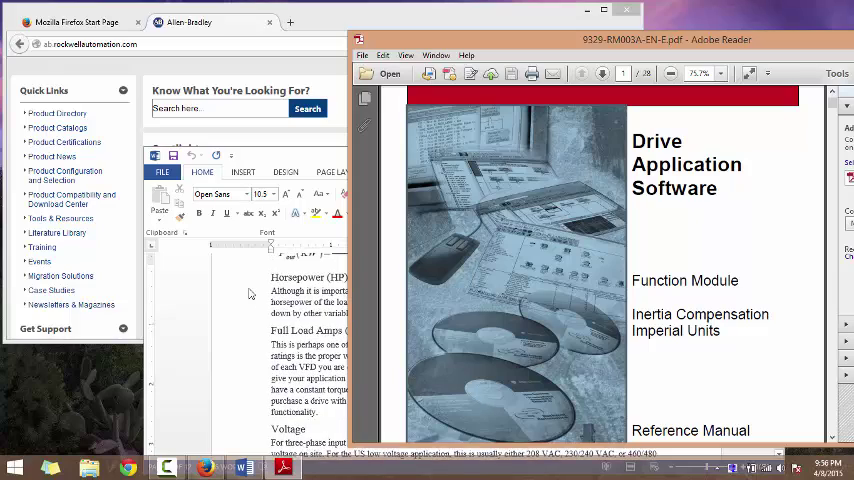
scroll(down, 3)
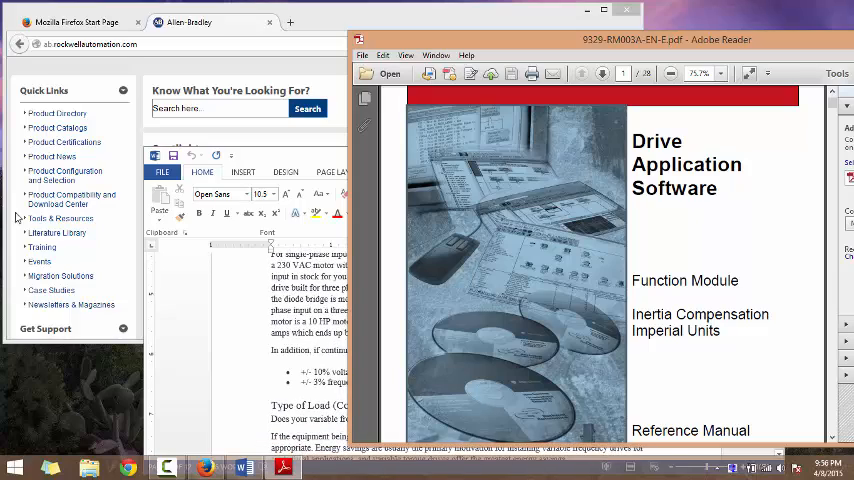
scroll(up, 3)
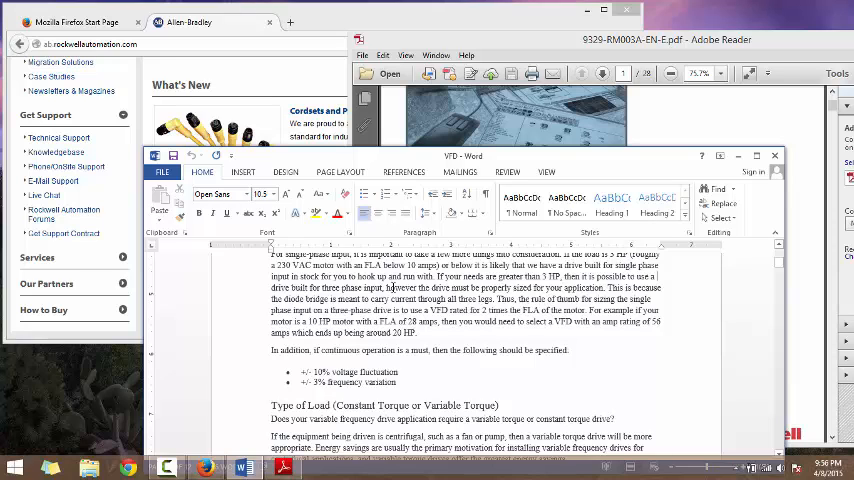
scroll(down, 3)
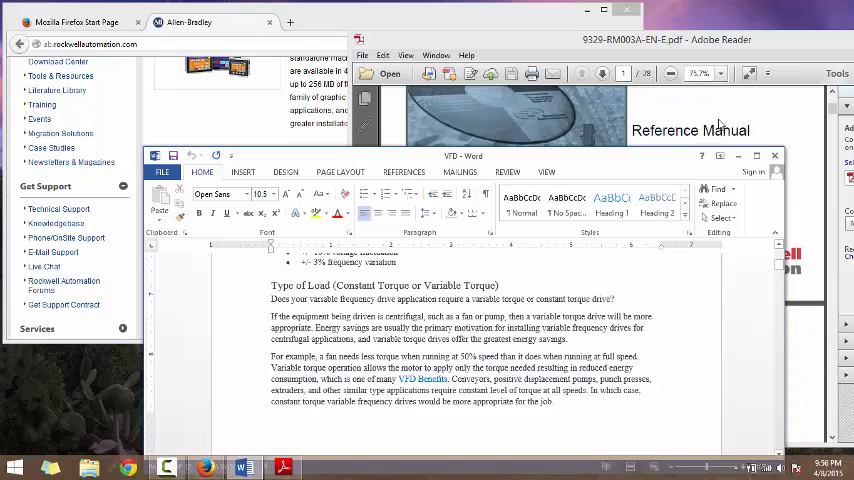
scroll(down, 3)
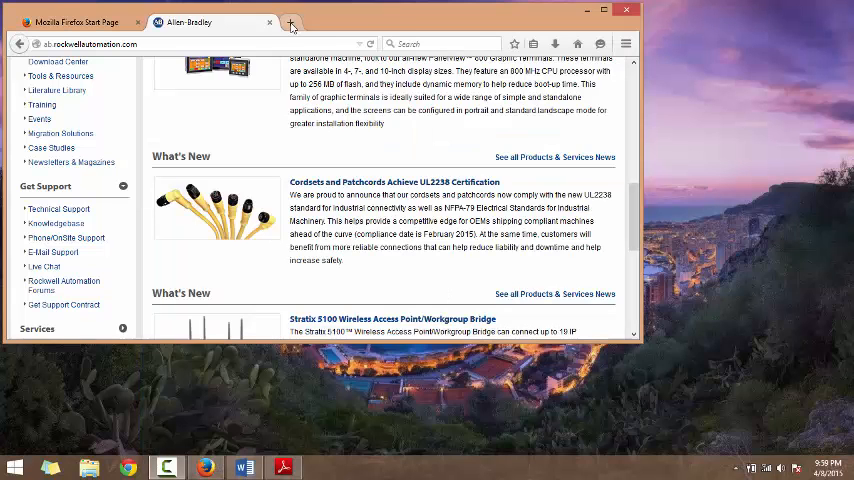
Load the AlwaysMouseWheel 3.54 softwareok.com download page in a new tab via Paste & Go.
click(292, 22)
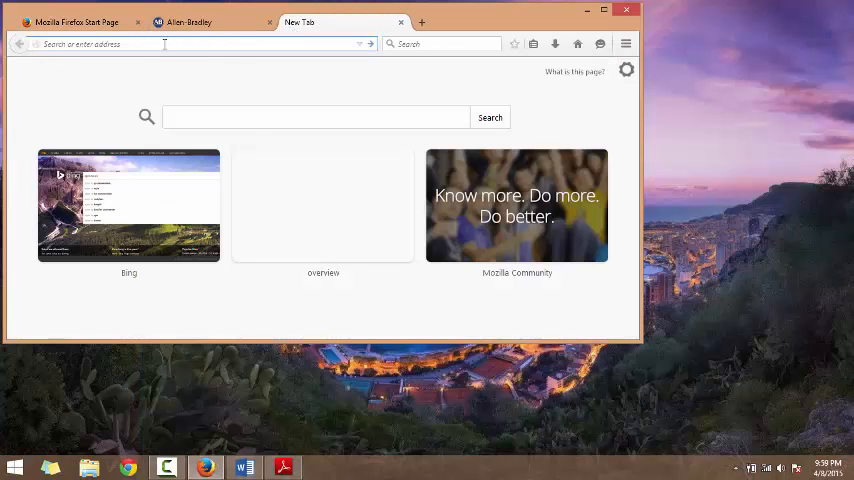
right_click(164, 44)
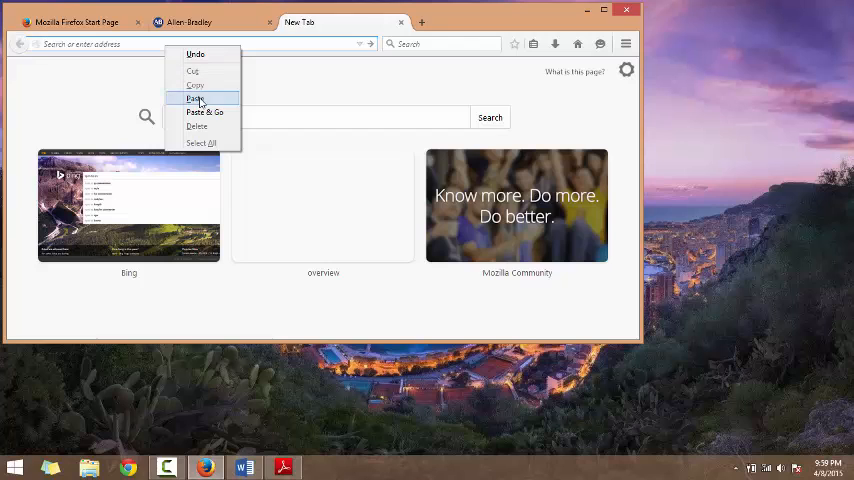
click(194, 98)
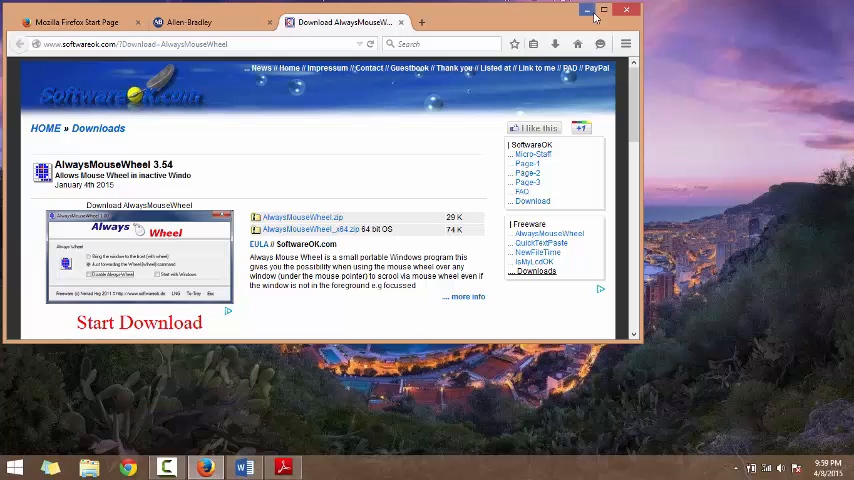
Maximize Firefox and start downloading AlwaysMouseWheel_x64.zip via its direct link, reaching the Save File dialog.
click(604, 10)
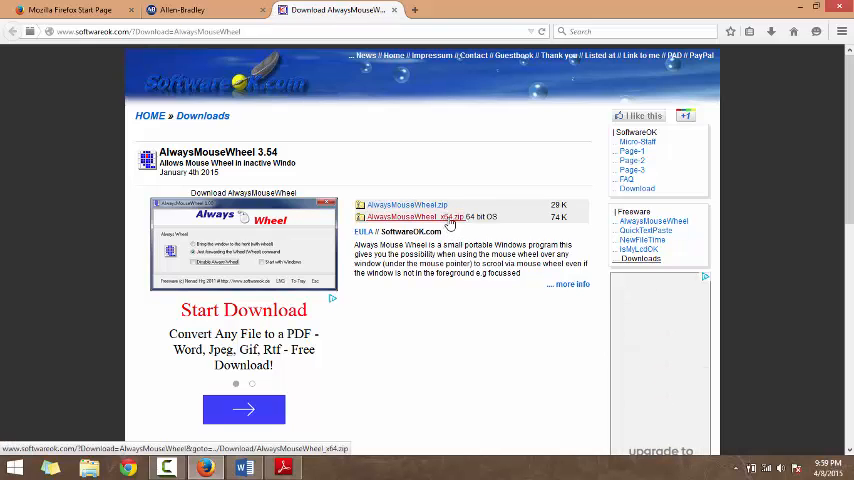
click(420, 216)
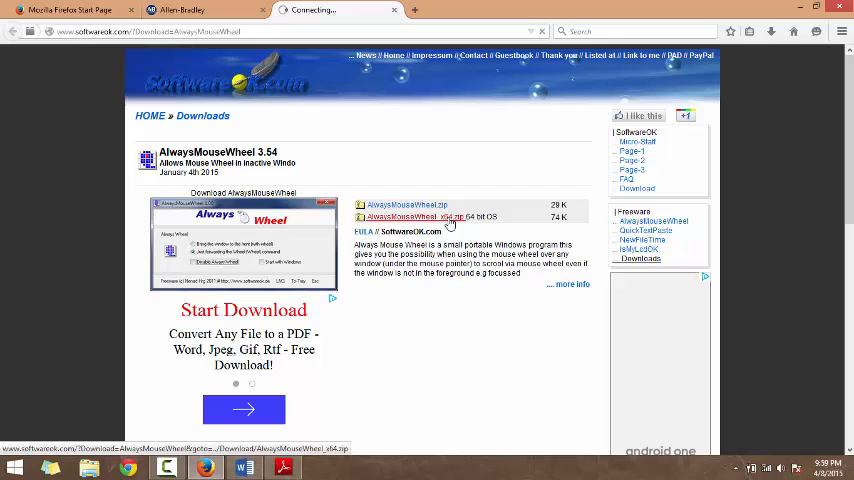
click(412, 216)
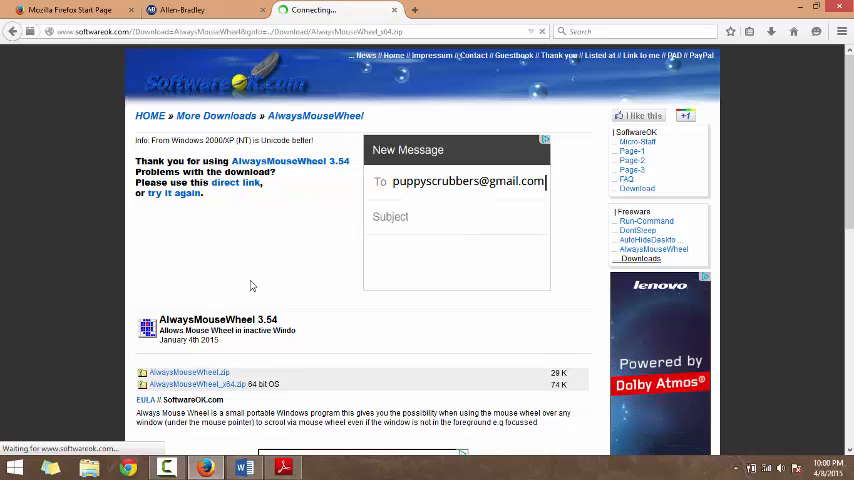
click(196, 384)
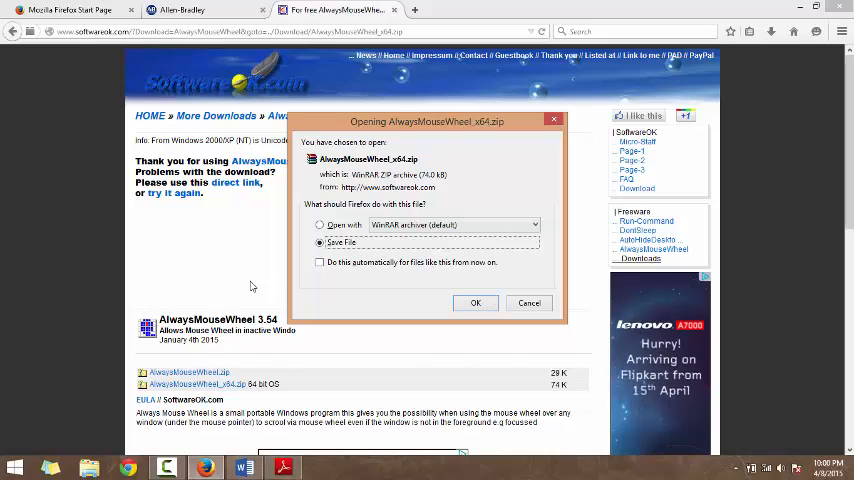